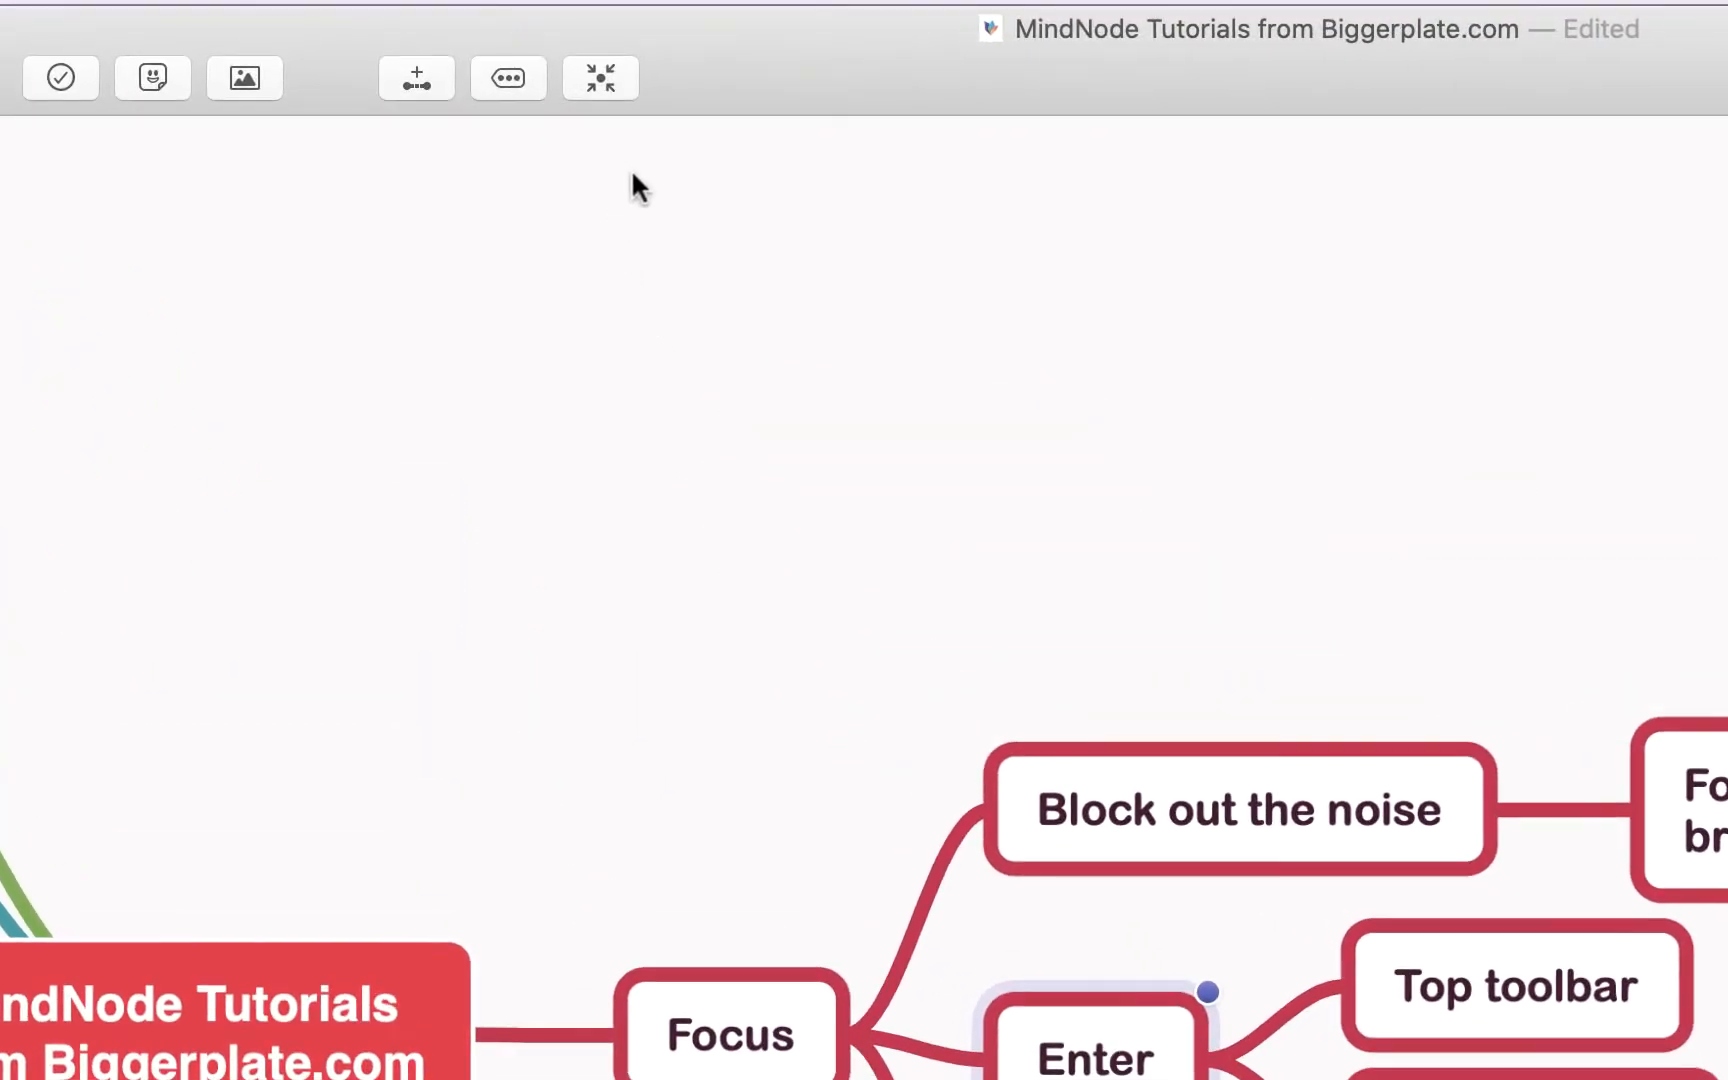
mouse_move(601, 78)
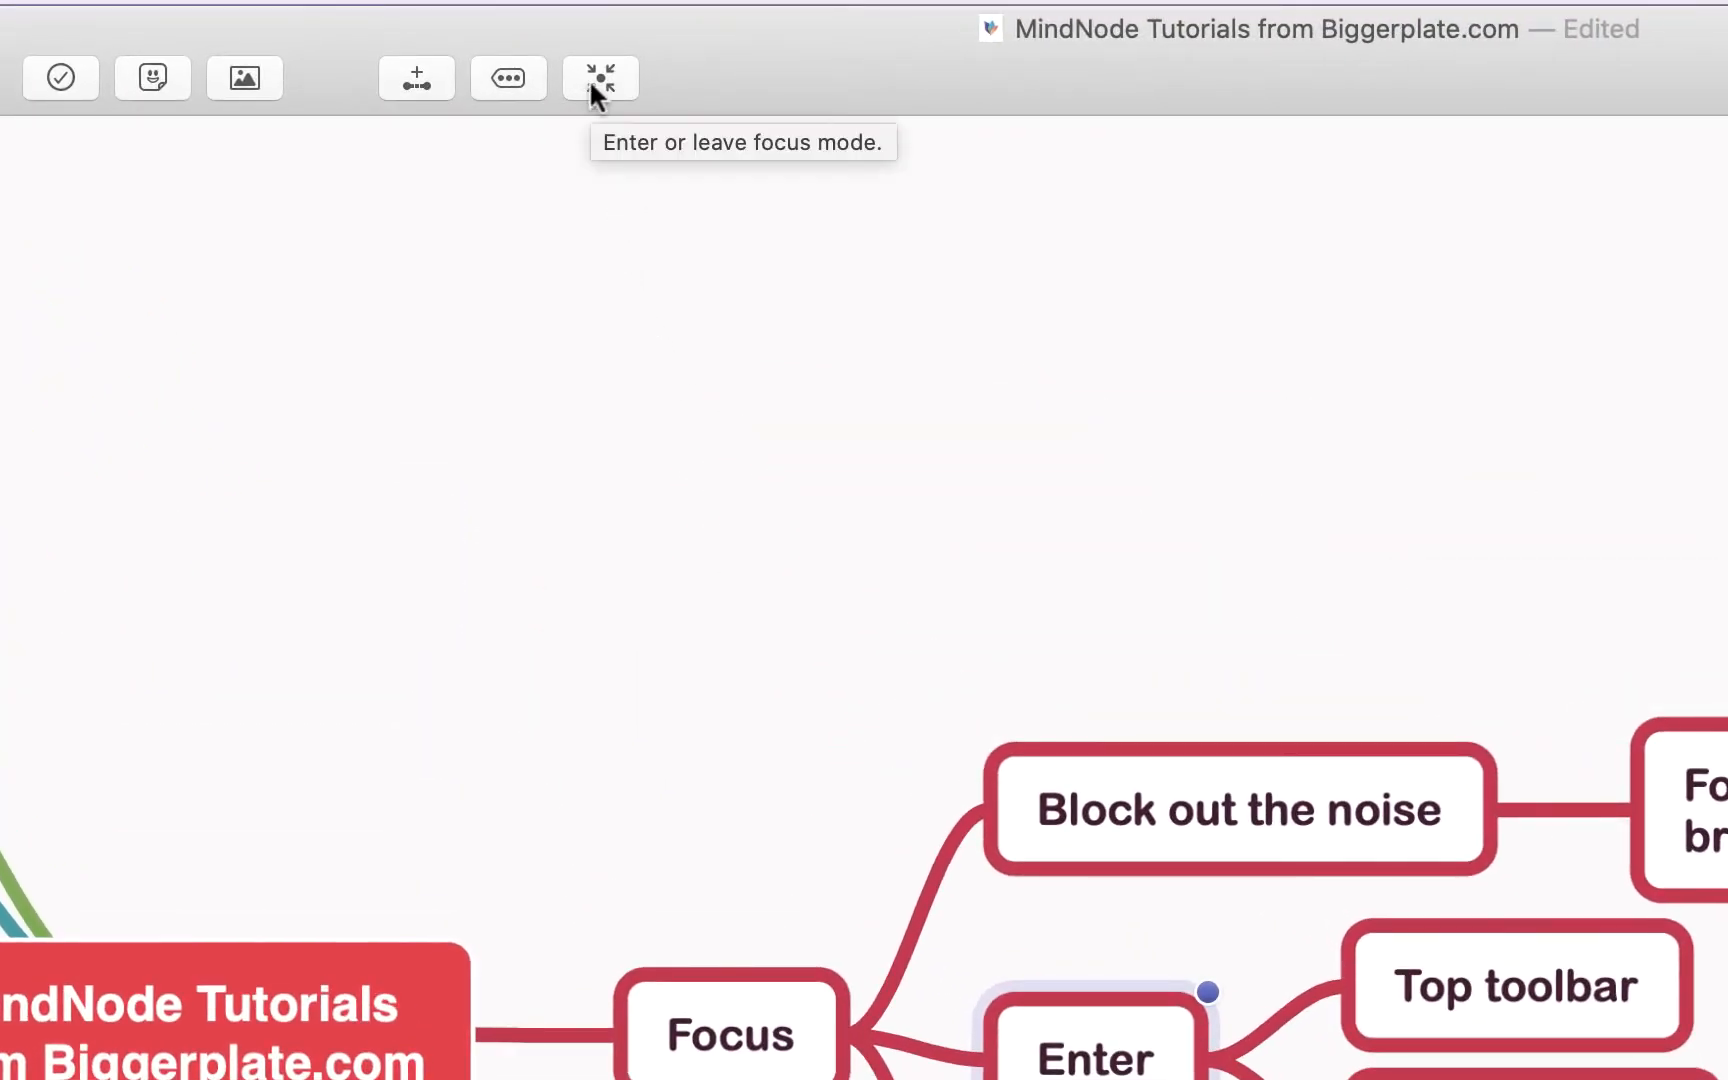
Step: Turn on focus mode for the Enter branch, dimming the rest of the map
left_click(600, 77)
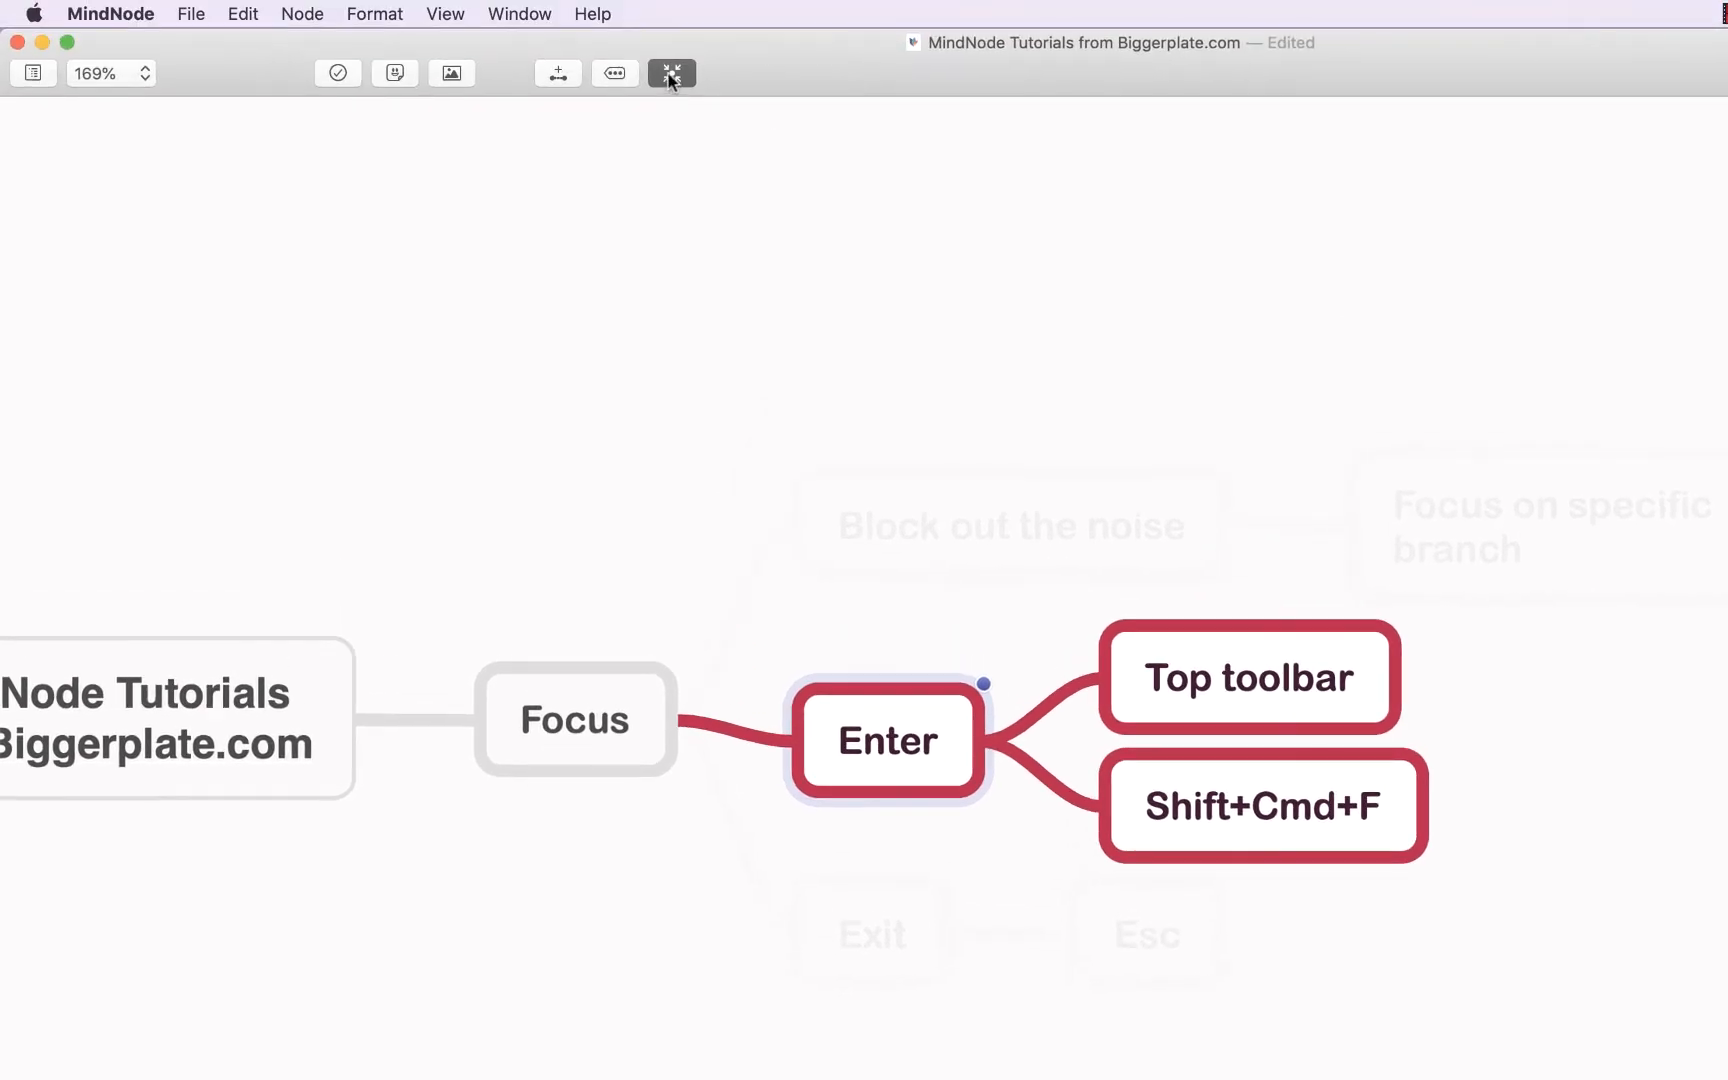